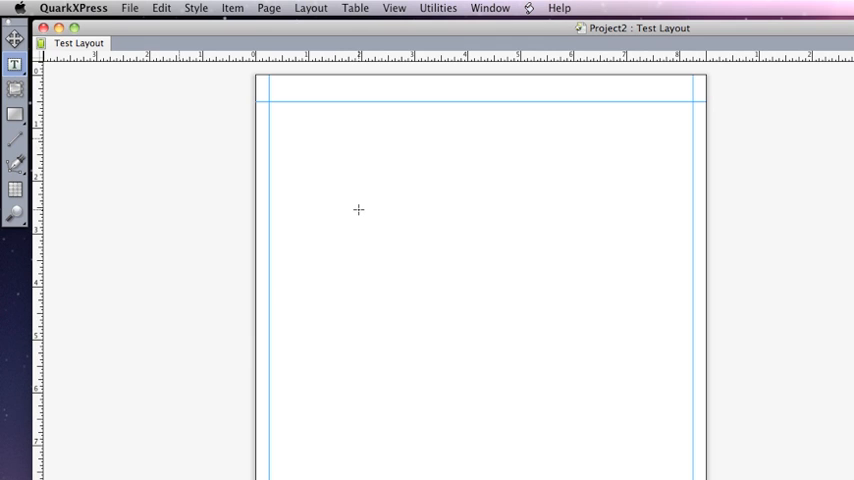
{"action": "mouse_move", "coordinate": [118, 128]}
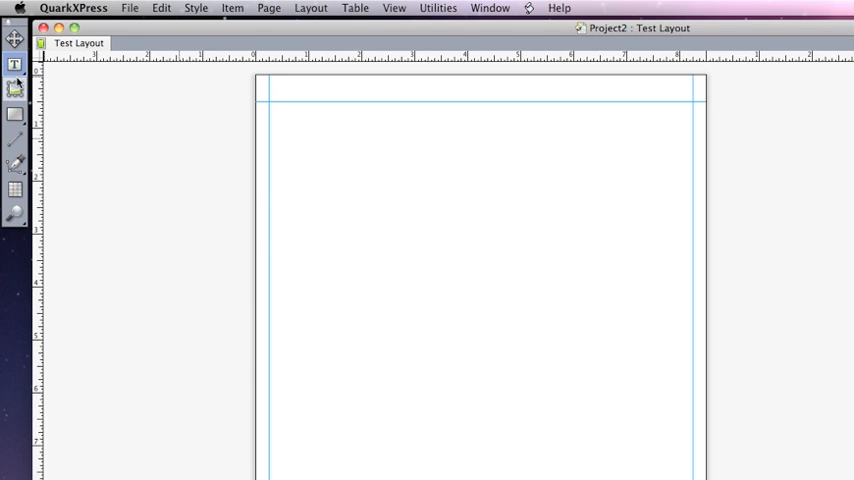
Step: Draw a text box near the top-left and enter 'This is some quick and easy dummy text.'
{"action": "left_click", "coordinate": [16, 64]}
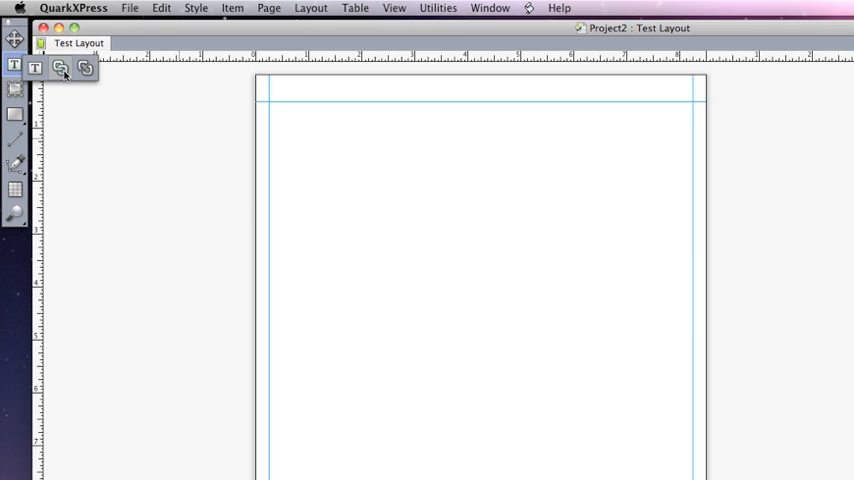
{"action": "mouse_move", "coordinate": [34, 68]}
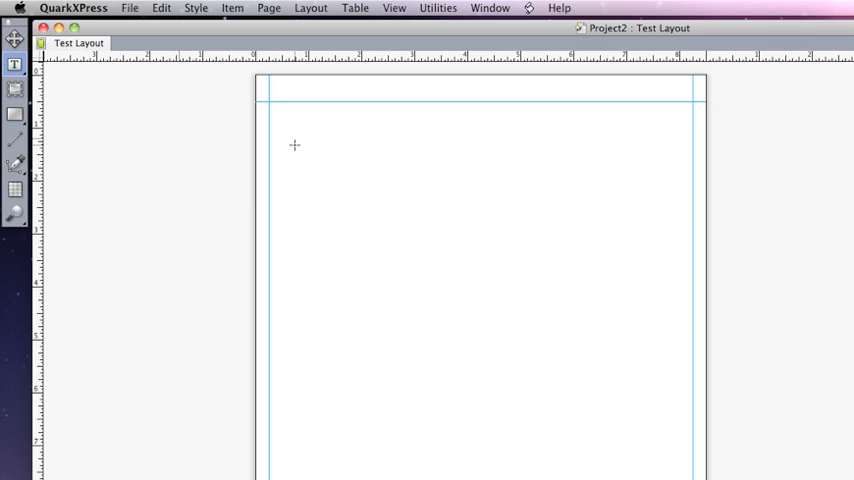
{"action": "mouse_move", "coordinate": [306, 148]}
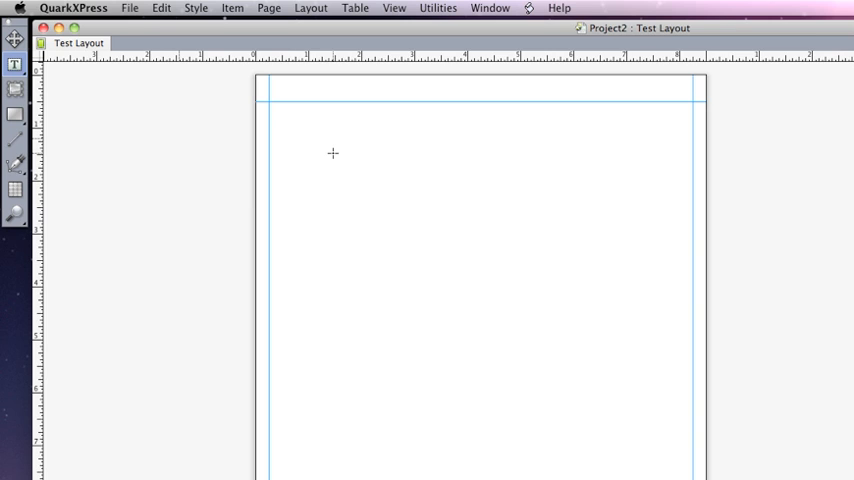
{"action": "mouse_move", "coordinate": [344, 156]}
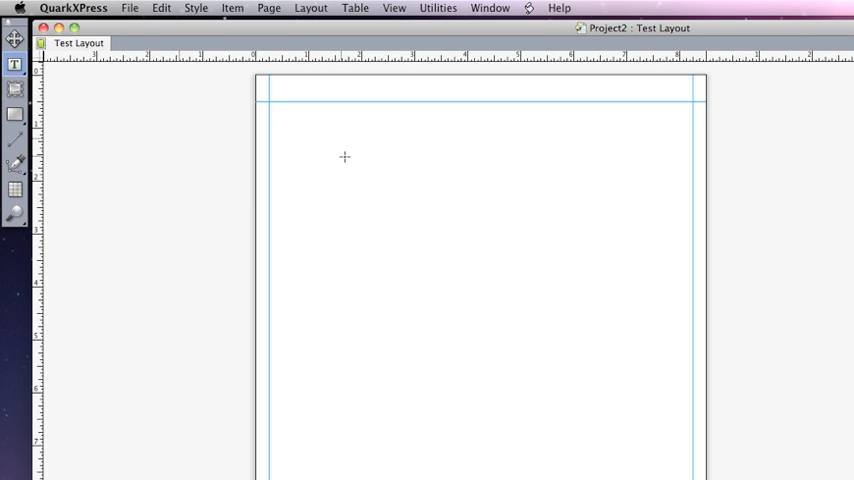
{"action": "mouse_move", "coordinate": [320, 136]}
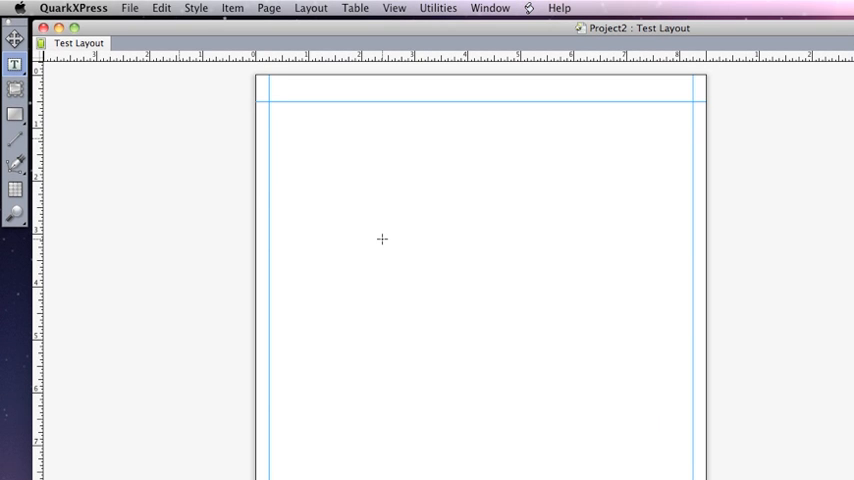
{"action": "mouse_move", "coordinate": [344, 184]}
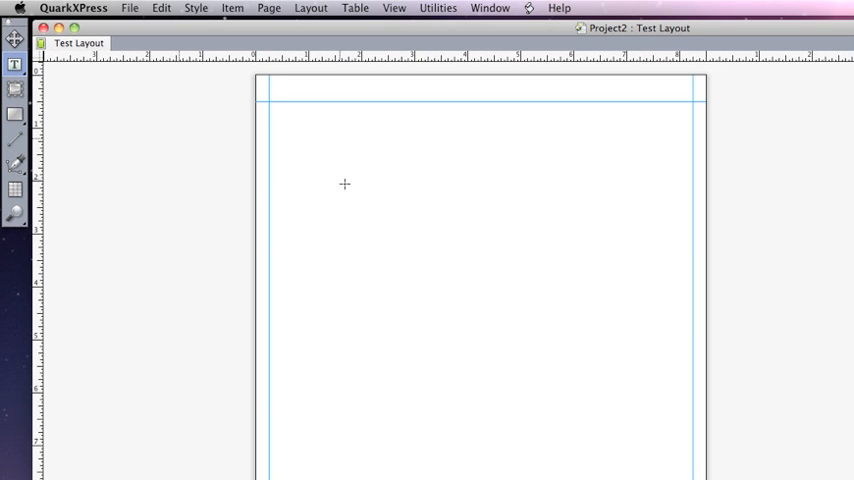
{"action": "mouse_move", "coordinate": [240, 158]}
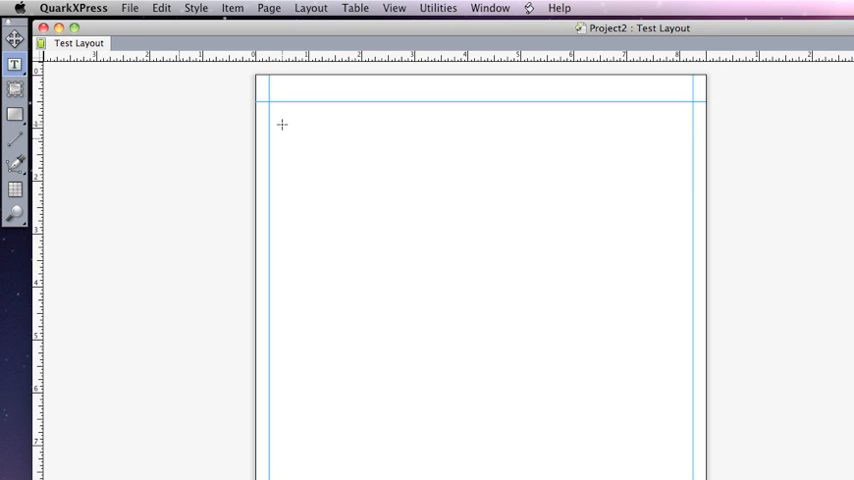
{"action": "left_click_drag", "start_coordinate": [280, 120], "coordinate": [348, 204]}
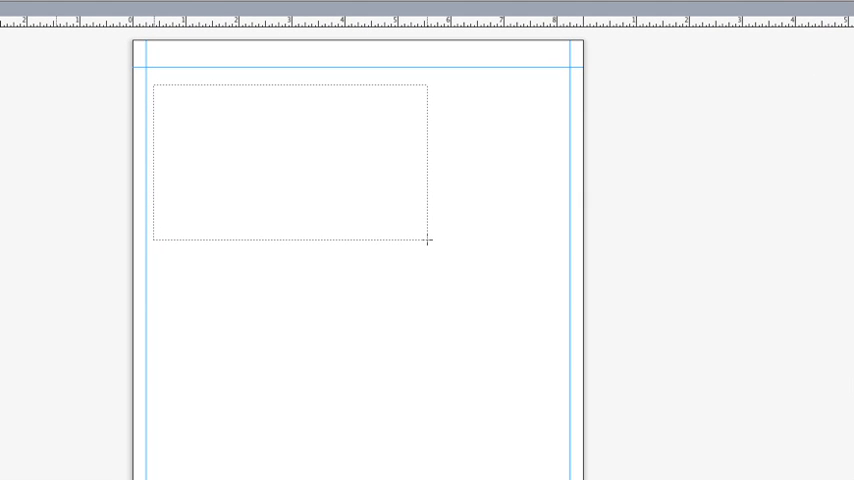
{"action": "left_click_drag", "start_coordinate": [156, 88], "coordinate": [428, 244]}
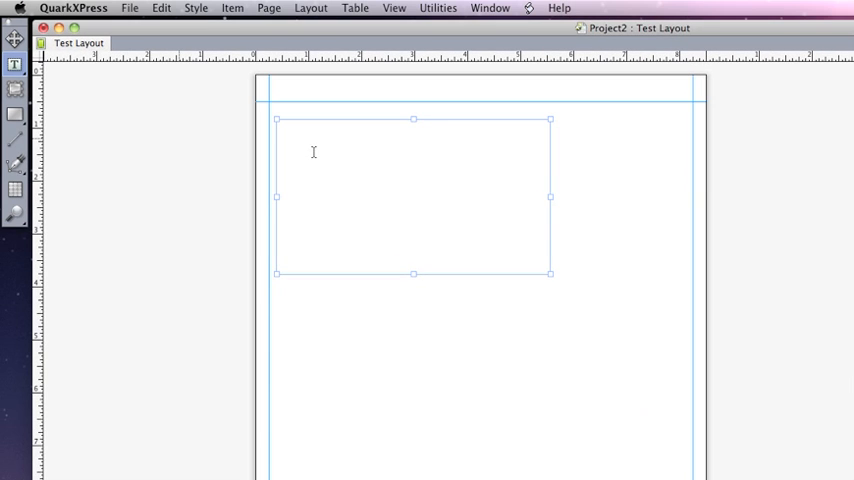
{"action": "mouse_move", "coordinate": [392, 216]}
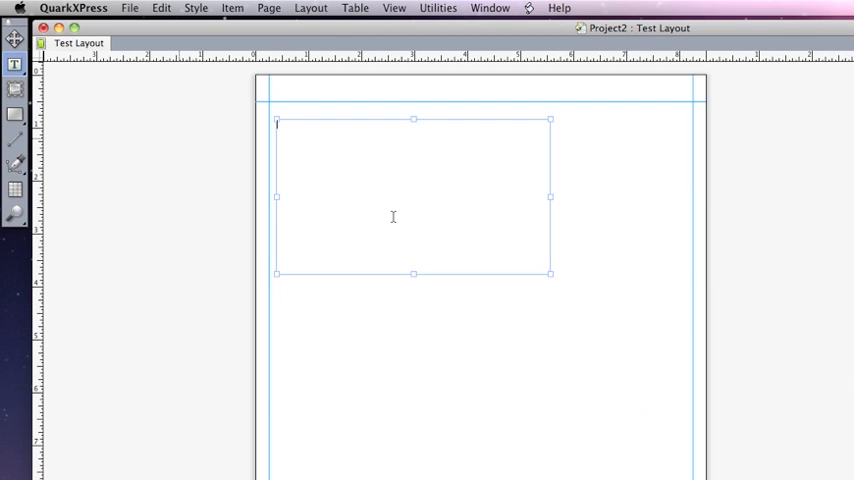
{"action": "type", "text": "This is some quick and"}
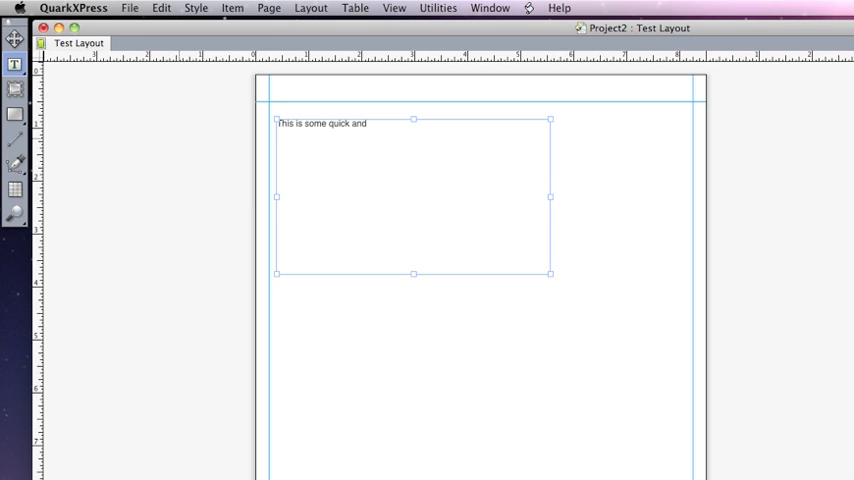
{"action": "type", "text": "easy dummy text."}
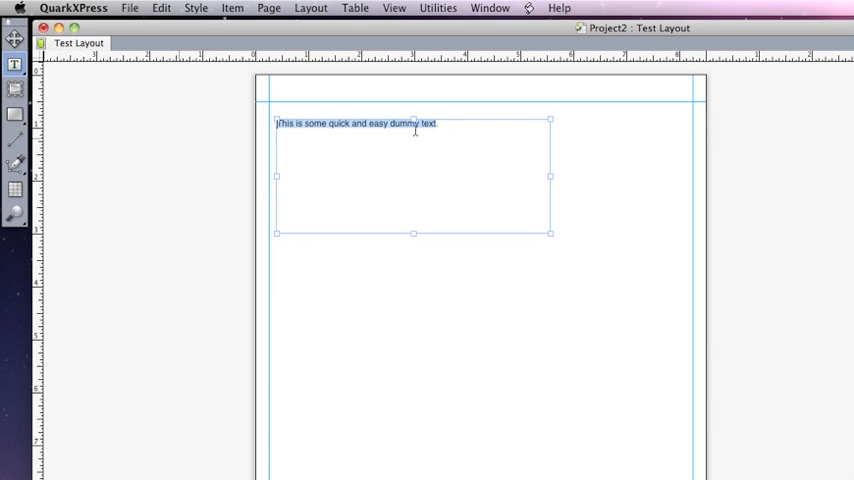
Step: Drag the box's right handle in, then out, so the sentence fits on one line
{"action": "left_click_drag", "start_coordinate": [412, 232], "coordinate": [412, 166]}
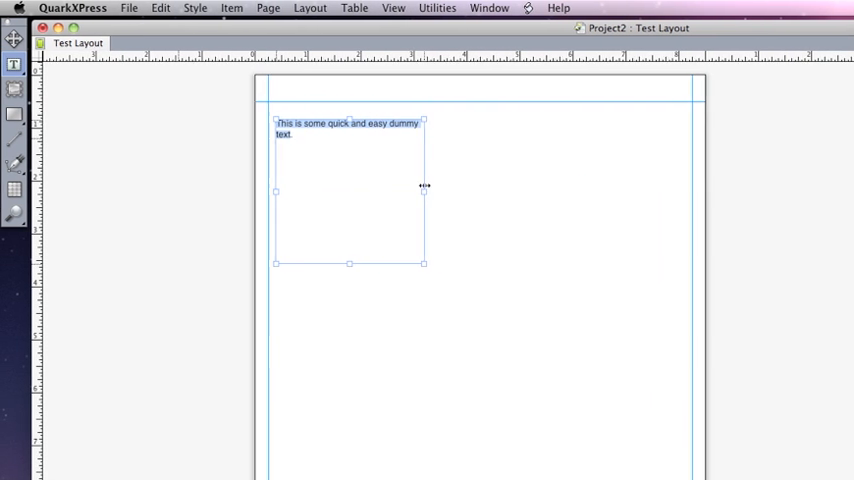
{"action": "left_click_drag", "start_coordinate": [424, 186], "coordinate": [372, 192]}
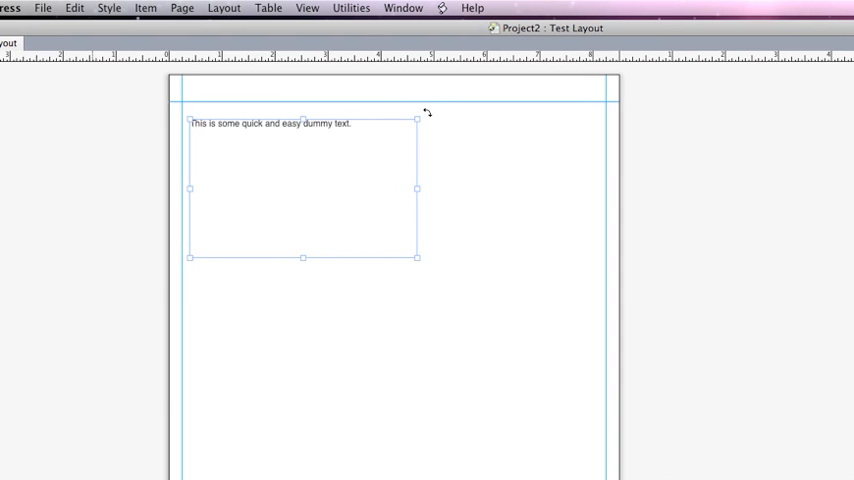
Step: Select the whole dummy sentence inside the text box
{"action": "left_click", "coordinate": [350, 122]}
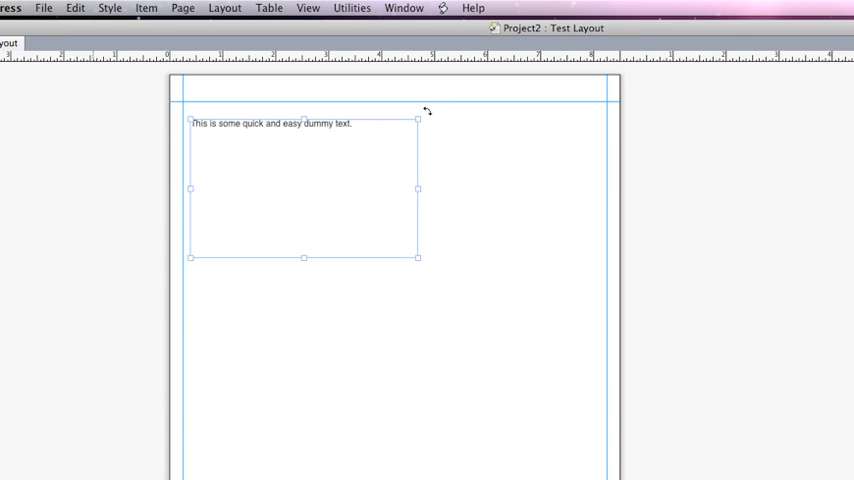
{"action": "left_click_drag", "start_coordinate": [418, 120], "coordinate": [428, 182]}
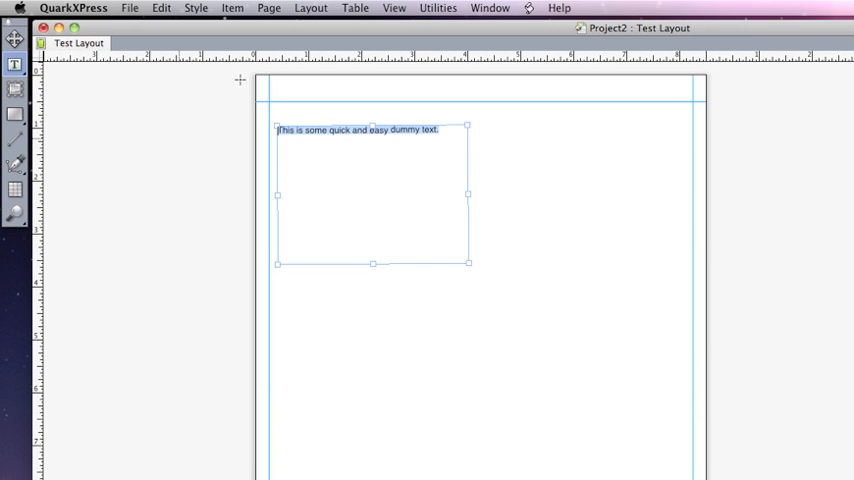
Step: Set the selected sentence in Bauhaus 93 from the Measurements palette font list
{"action": "scroll", "scroll_direction": "down", "scroll_amount": 3}
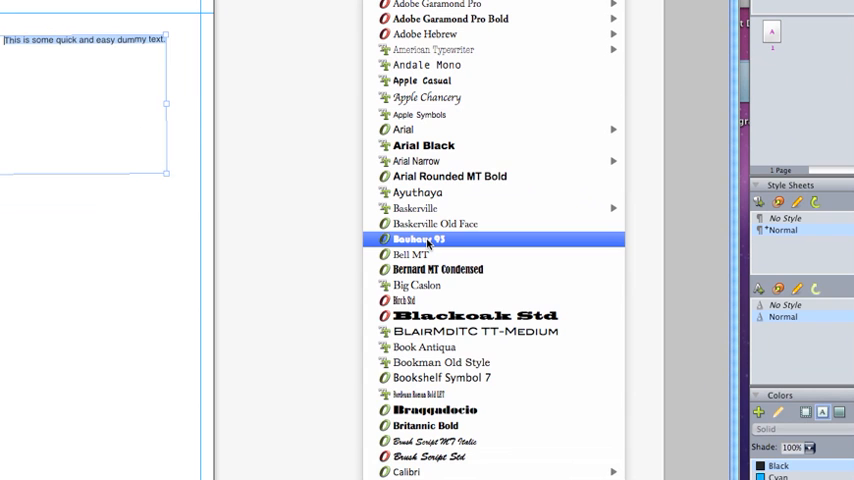
{"action": "left_click", "coordinate": [416, 240]}
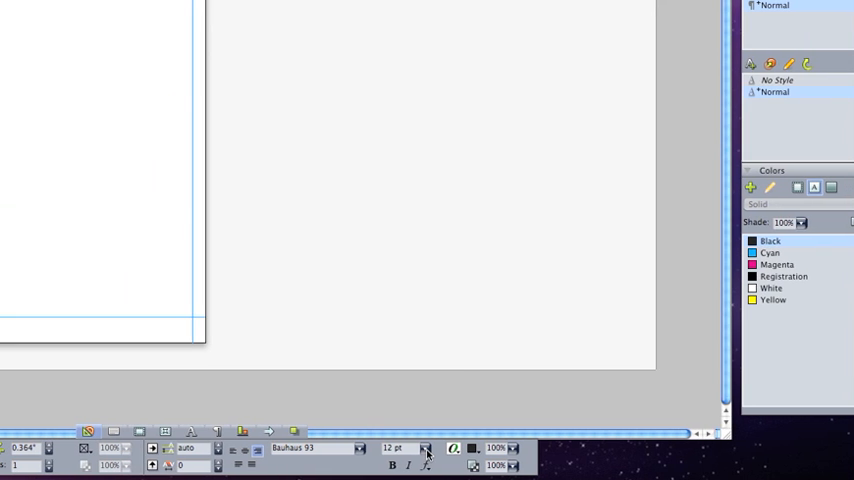
Step: Pick the 48 pt preset, then enter a custom size of 30 pt
{"action": "left_click", "coordinate": [424, 448]}
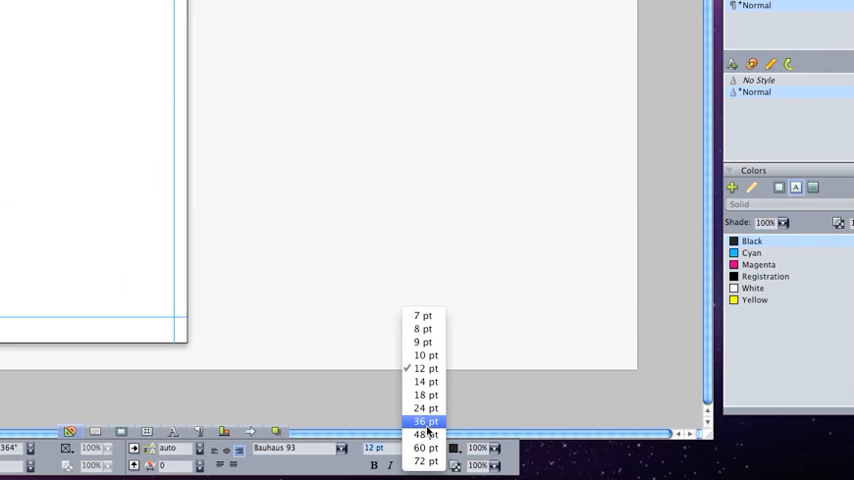
{"action": "left_click", "coordinate": [424, 434]}
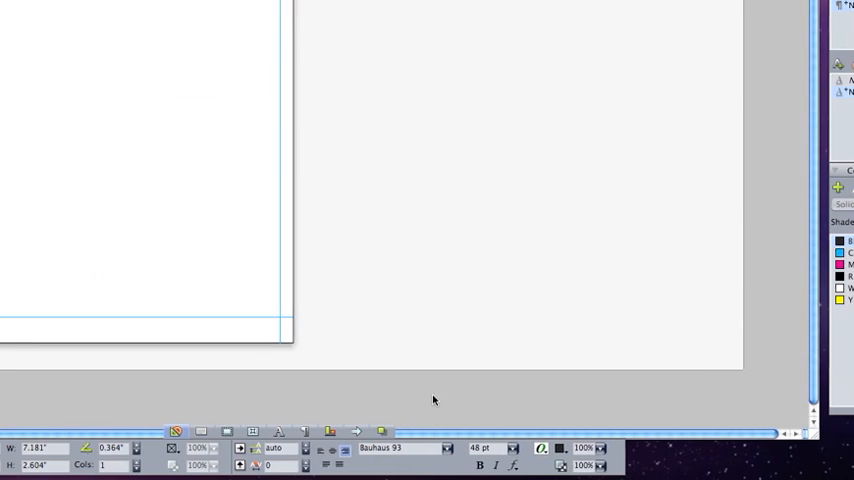
{"action": "left_click", "coordinate": [512, 448]}
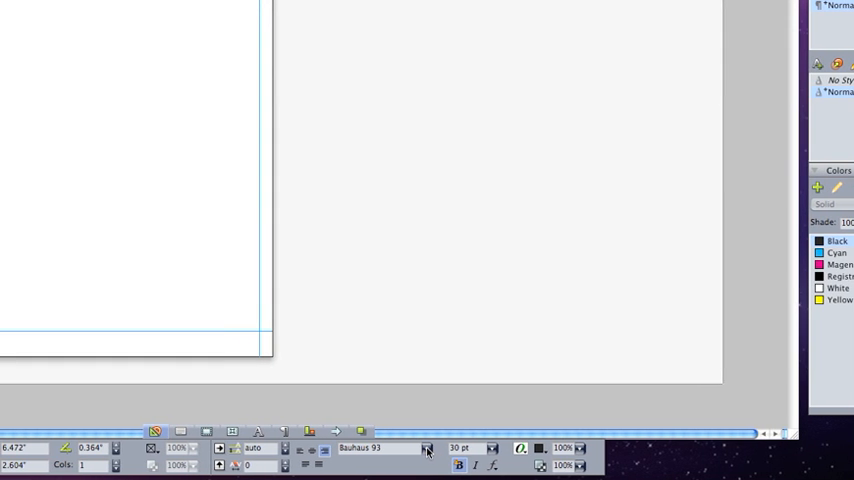
Step: Show the font list to replace Bauhaus 93 with Arial
{"action": "left_click", "coordinate": [428, 448]}
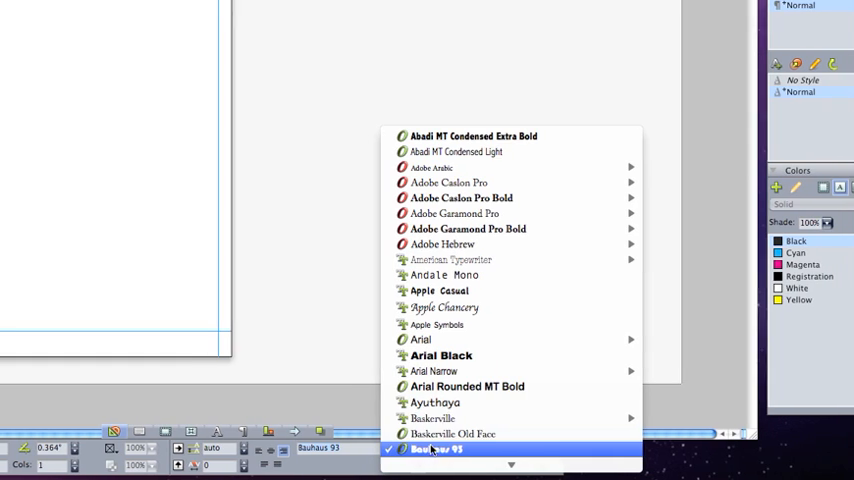
{"action": "mouse_move", "coordinate": [420, 418]}
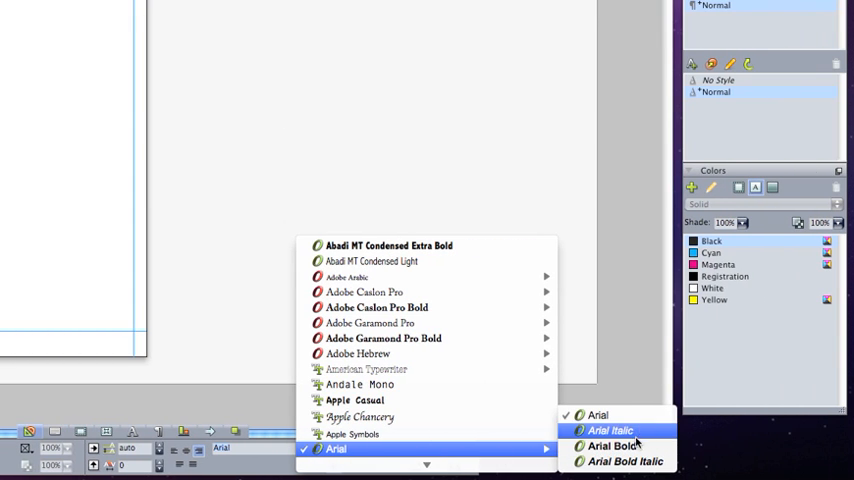
{"action": "mouse_move", "coordinate": [616, 444]}
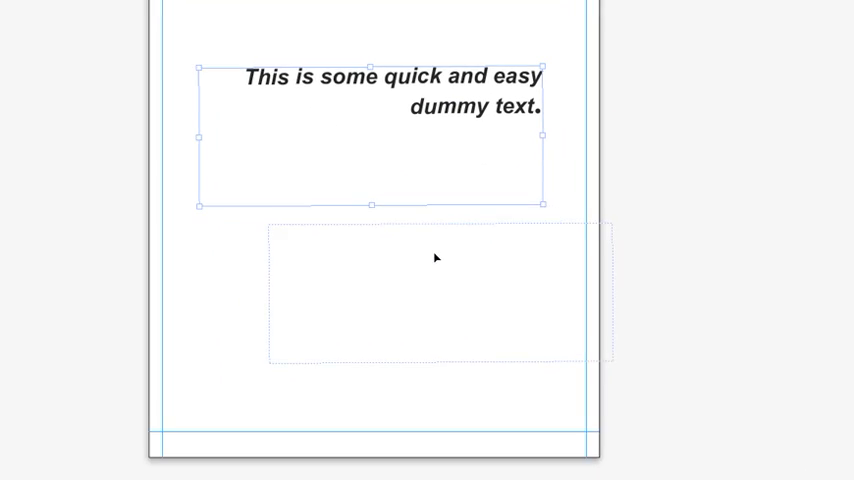
Step: Reselect the whole 30 pt Arial sentence for further styling
{"action": "left_click_drag", "start_coordinate": [370, 140], "coordinate": [520, 364]}
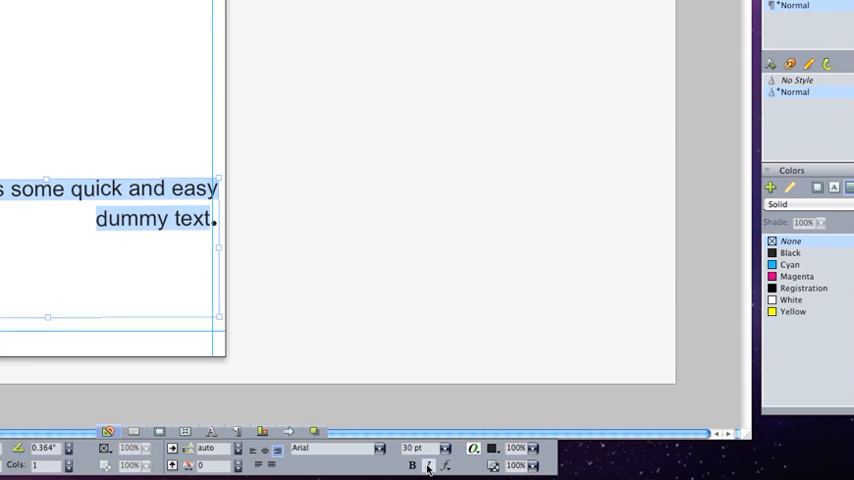
{"action": "left_click", "coordinate": [444, 466]}
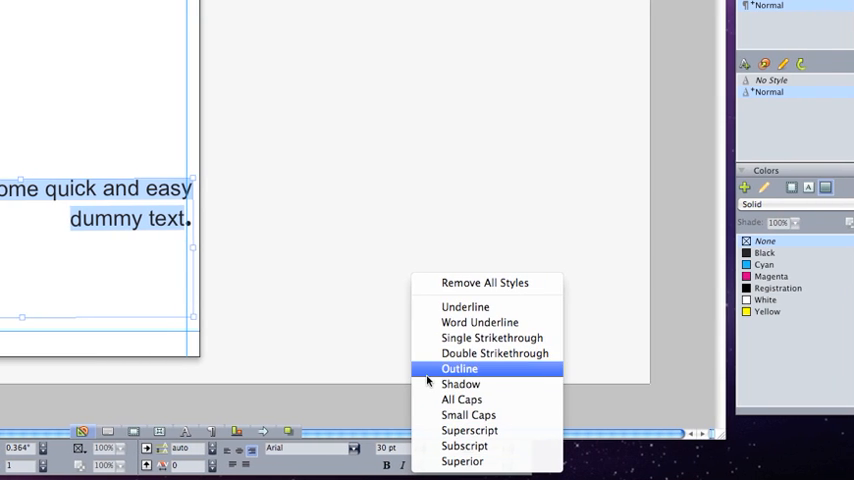
{"action": "mouse_move", "coordinate": [462, 308]}
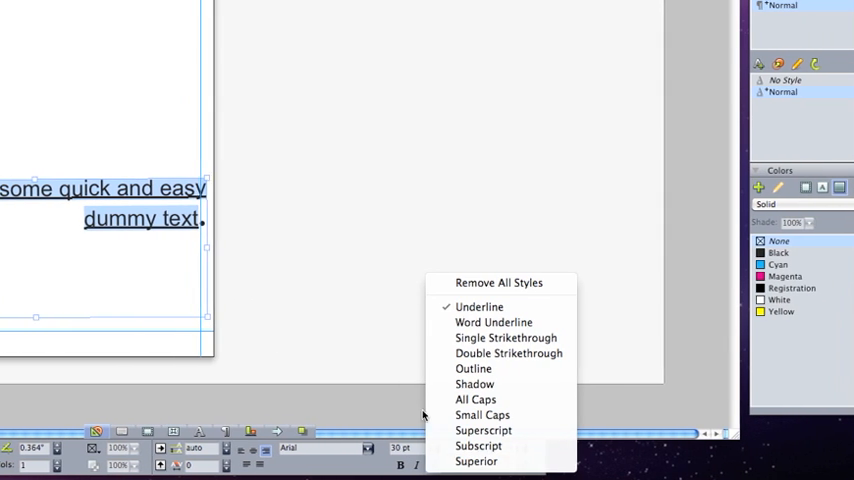
{"action": "mouse_move", "coordinate": [470, 384]}
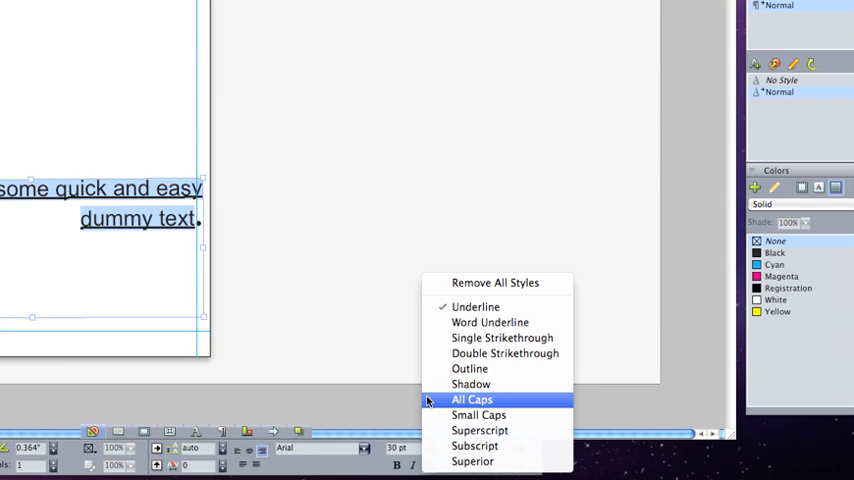
{"action": "left_click", "coordinate": [470, 400]}
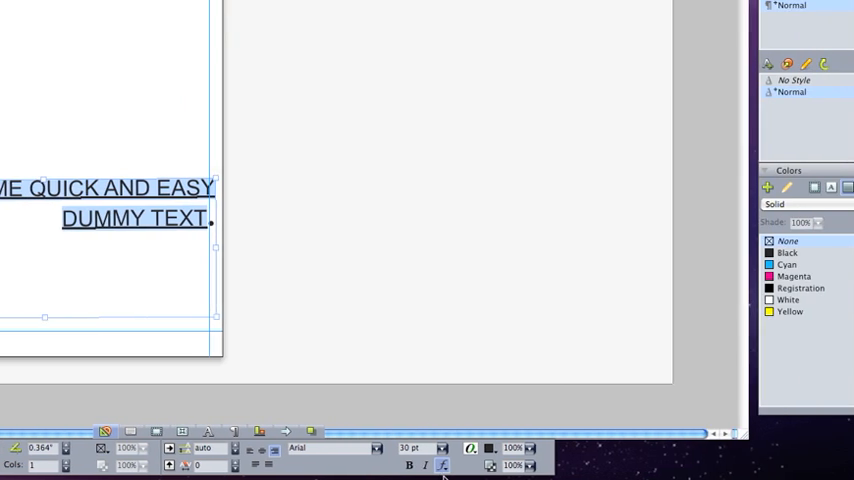
{"action": "left_click", "coordinate": [442, 464]}
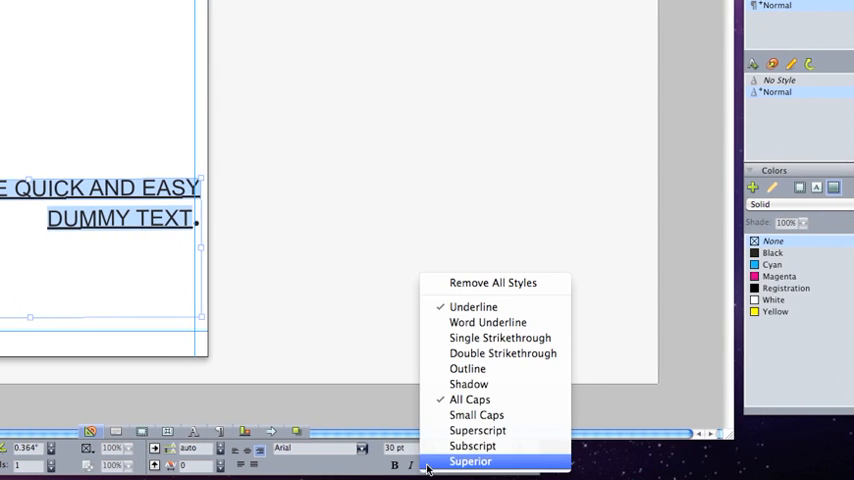
{"action": "mouse_move", "coordinate": [470, 400]}
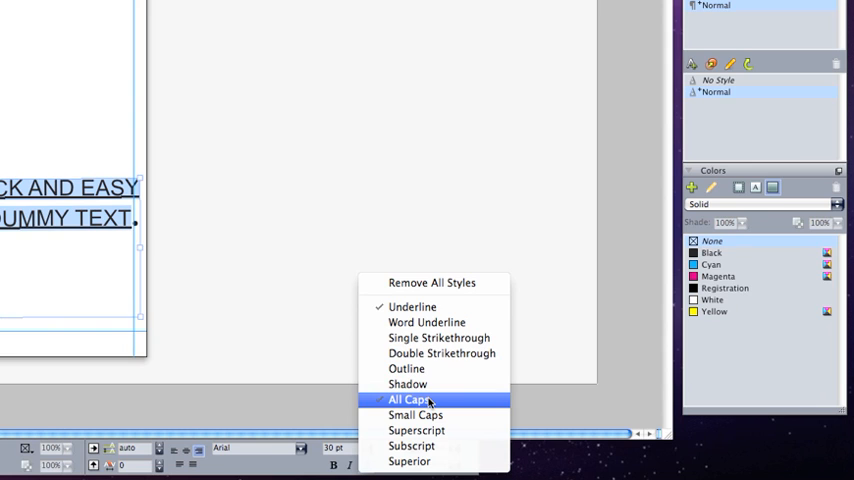
{"action": "left_click", "coordinate": [408, 400]}
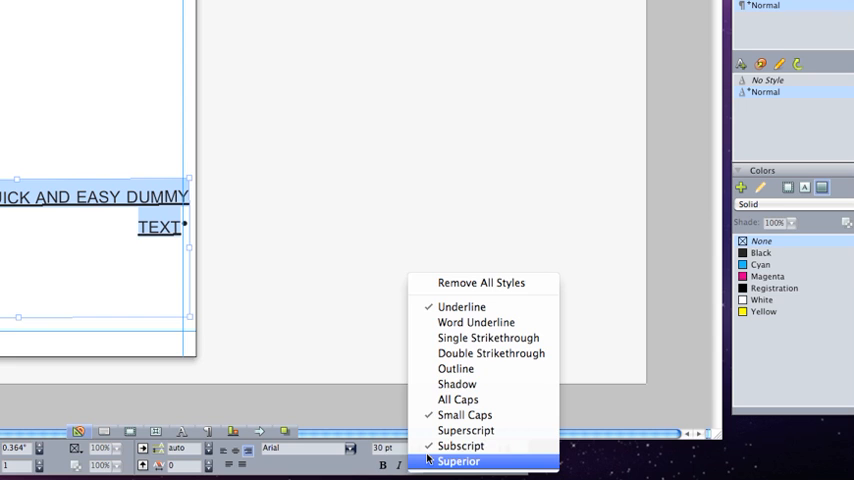
{"action": "mouse_move", "coordinate": [496, 352]}
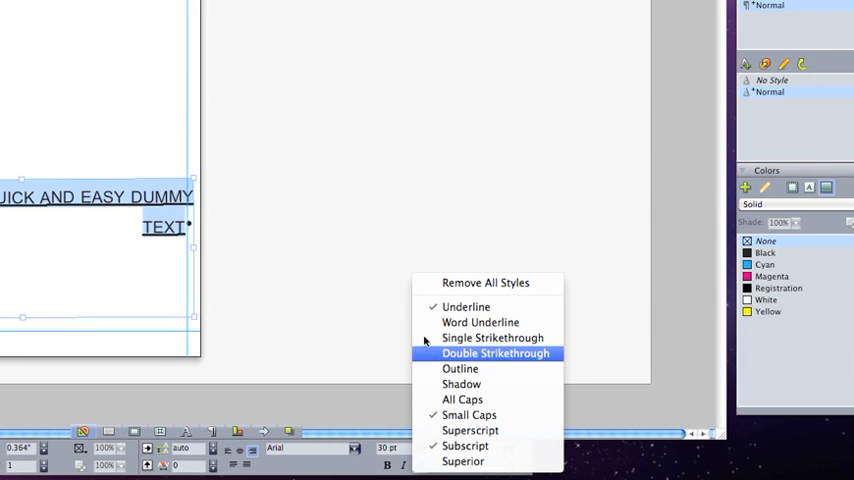
{"action": "mouse_move", "coordinate": [486, 284]}
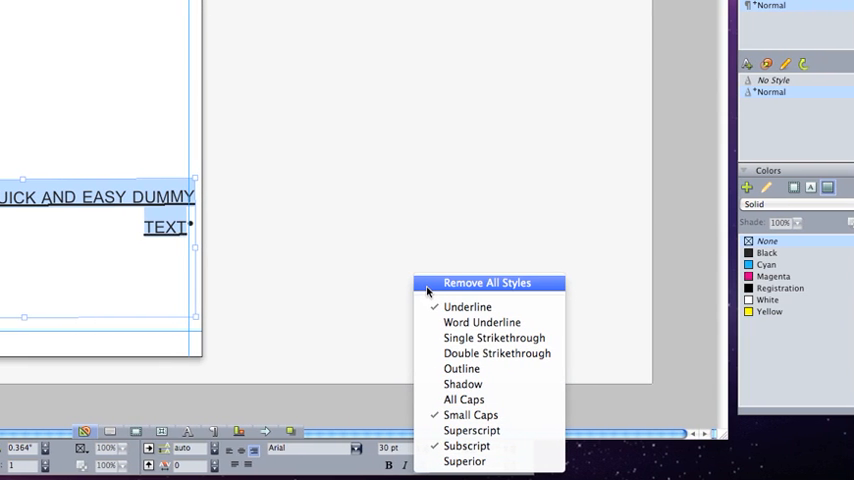
{"action": "left_click", "coordinate": [486, 284]}
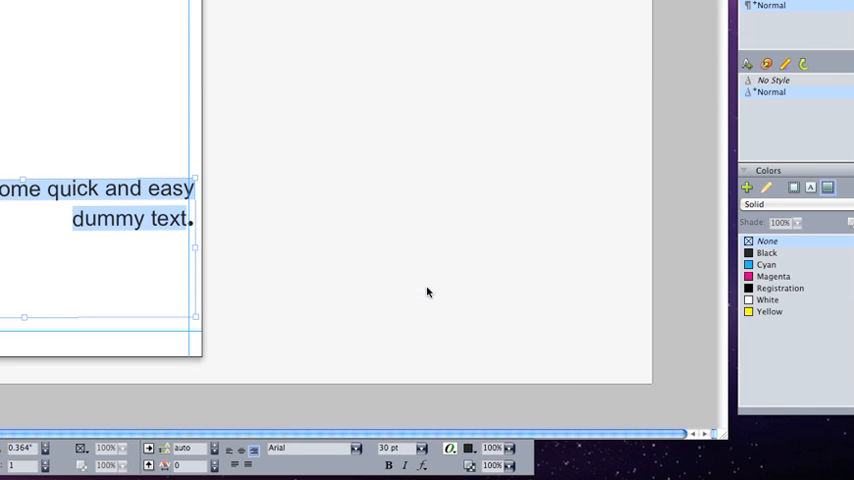